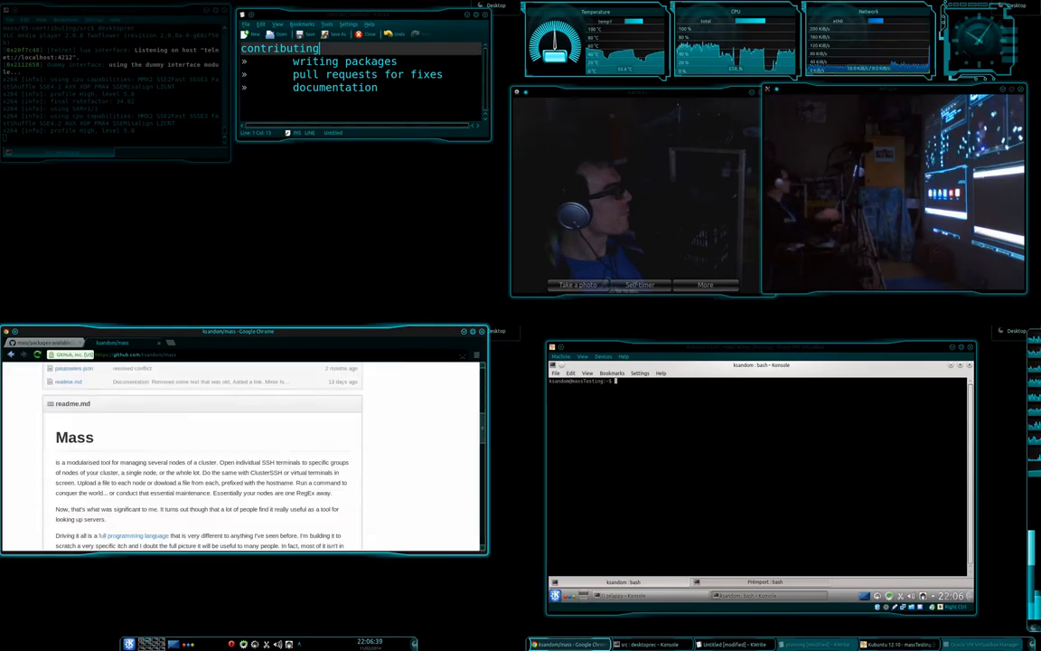
scroll(down, 3)
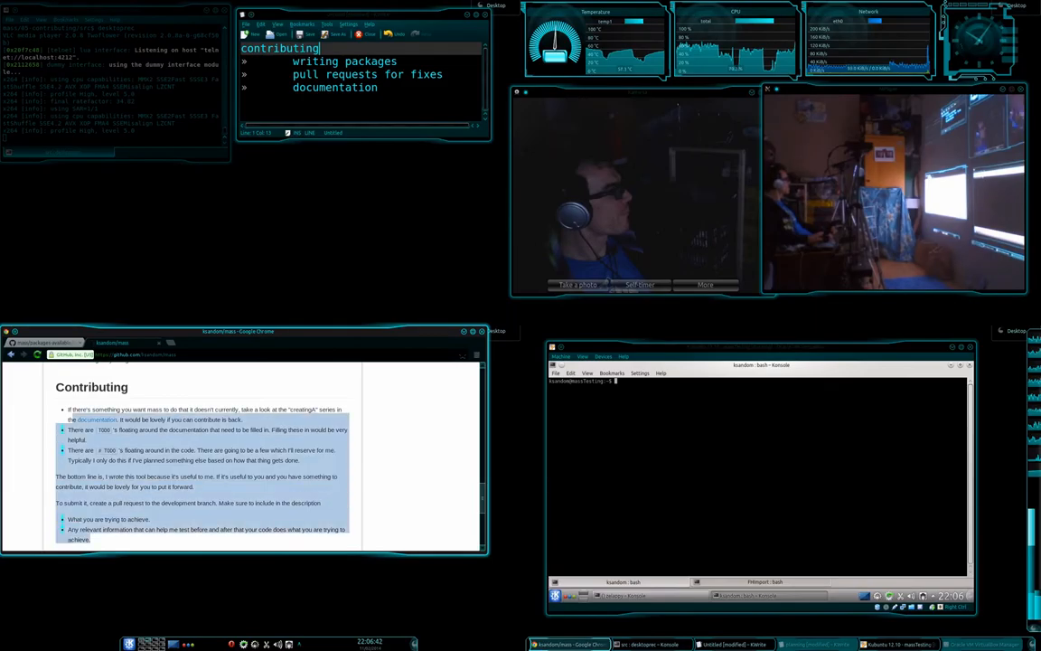
scroll(down, 3)
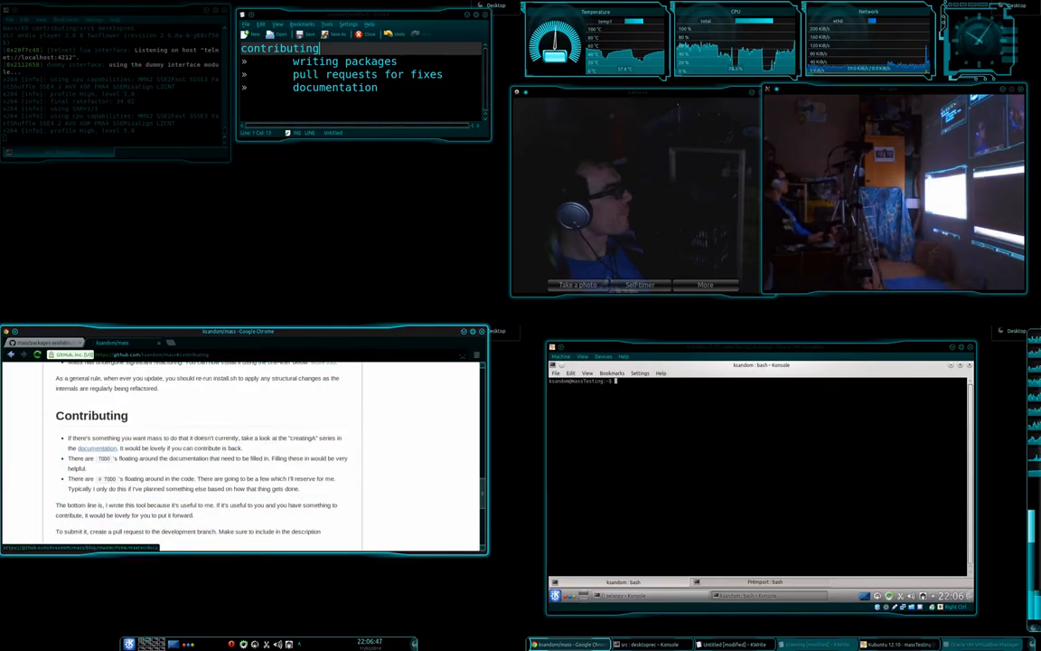
scroll(up, 3)
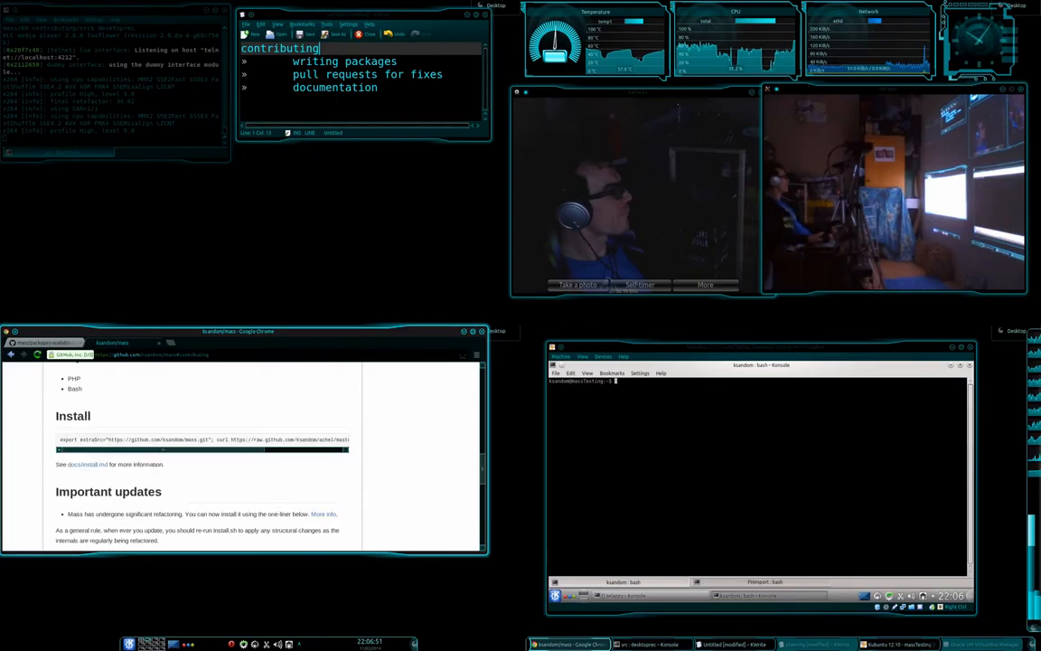